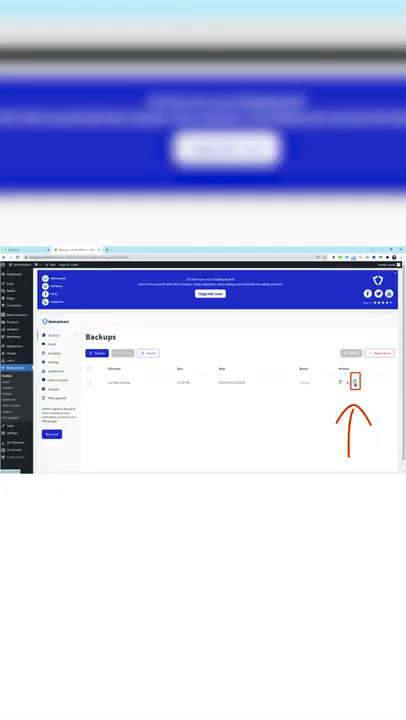
- Start a Full restore of the listed backup and confirm it, reaching the file-restore progress screen
{"action": "left_click", "coordinate": [356, 382]}
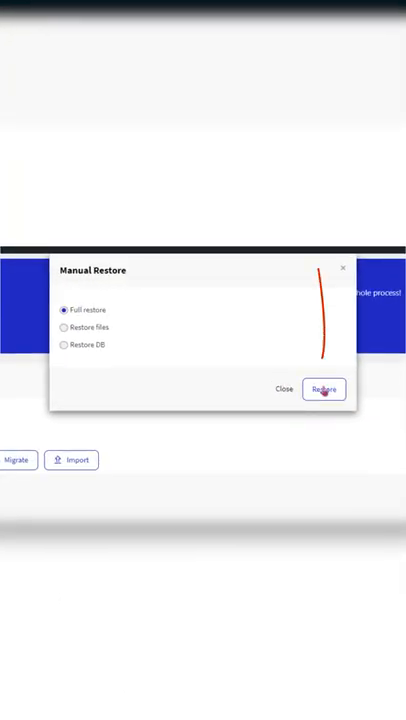
{"action": "left_click", "coordinate": [324, 388]}
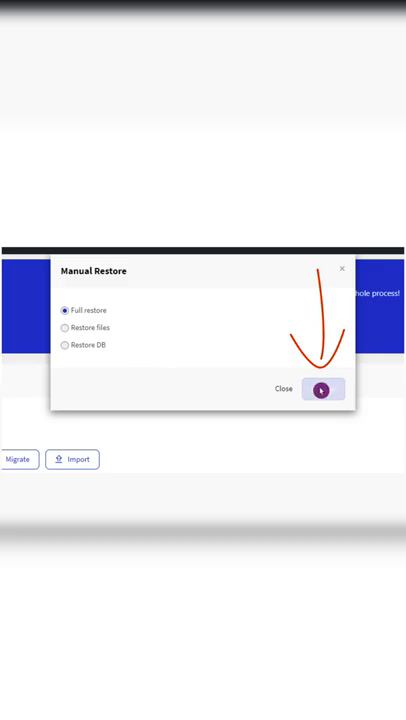
{"action": "left_click", "coordinate": [324, 388]}
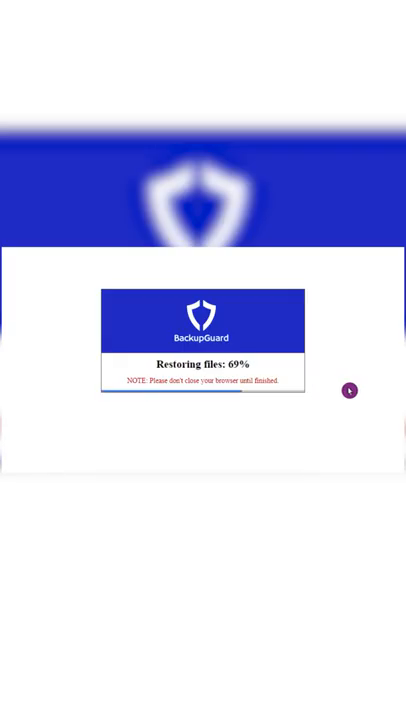